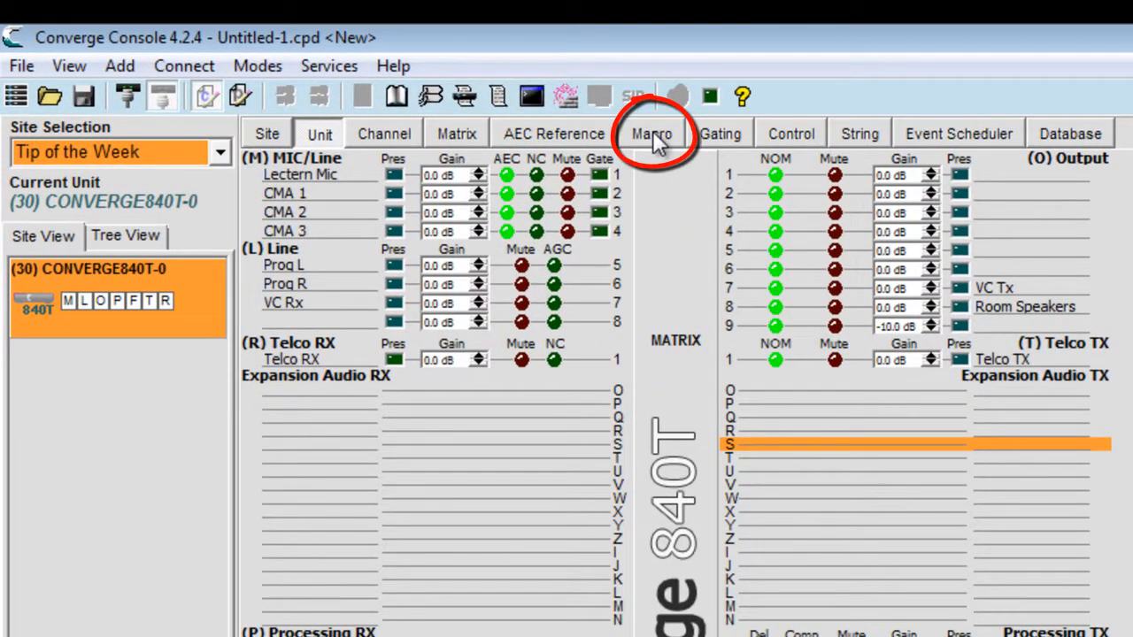
Step: Bring up the Macro to record dialog with macro 1 selected
click(651, 135)
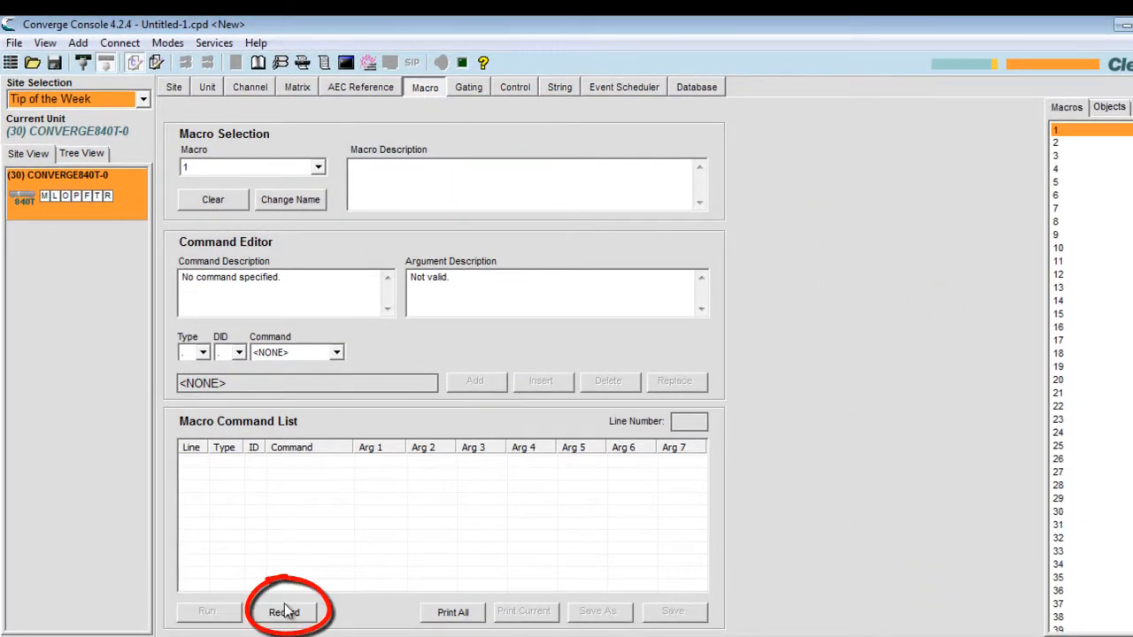
click(283, 613)
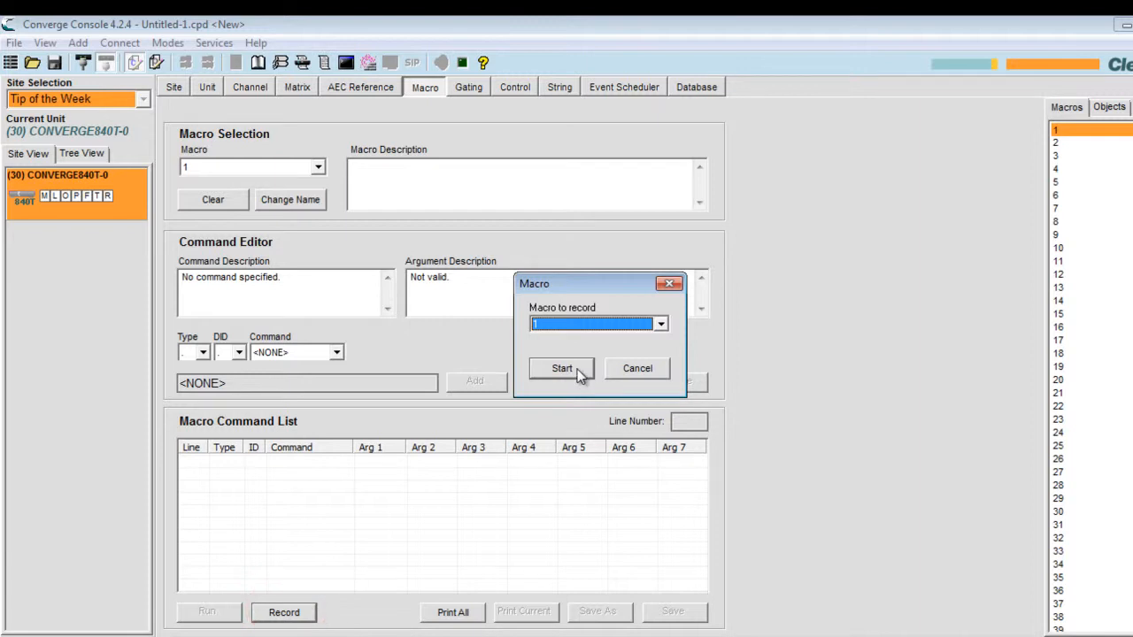
Step: Start recording macro 1 and mute the Lectern Mic and CMA 1–3 inputs
click(561, 369)
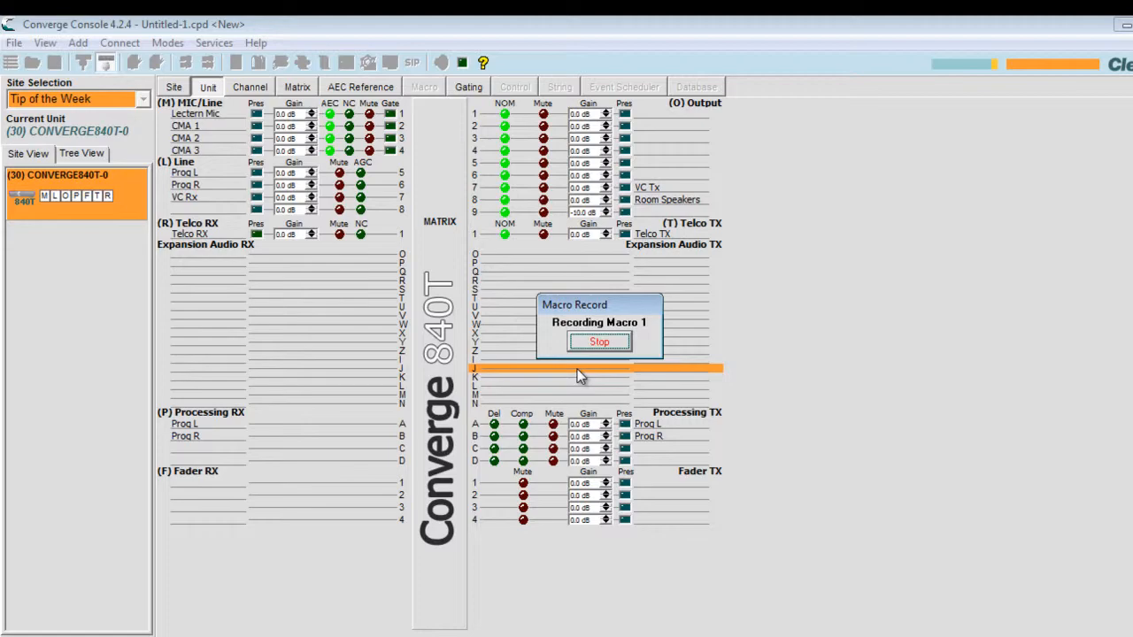
click(598, 342)
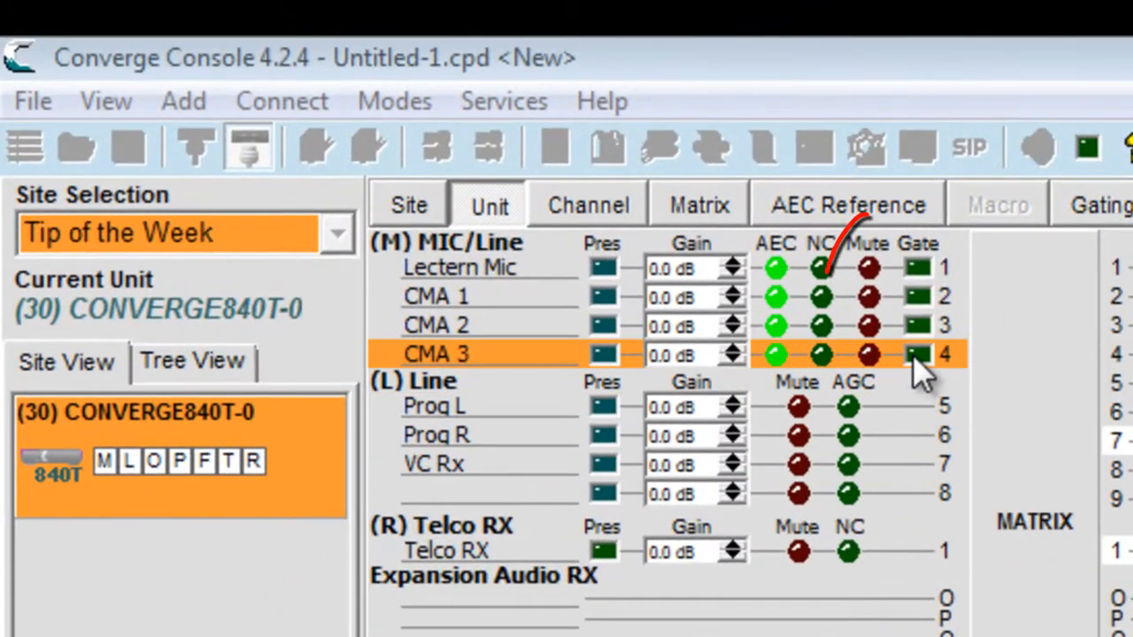
click(867, 267)
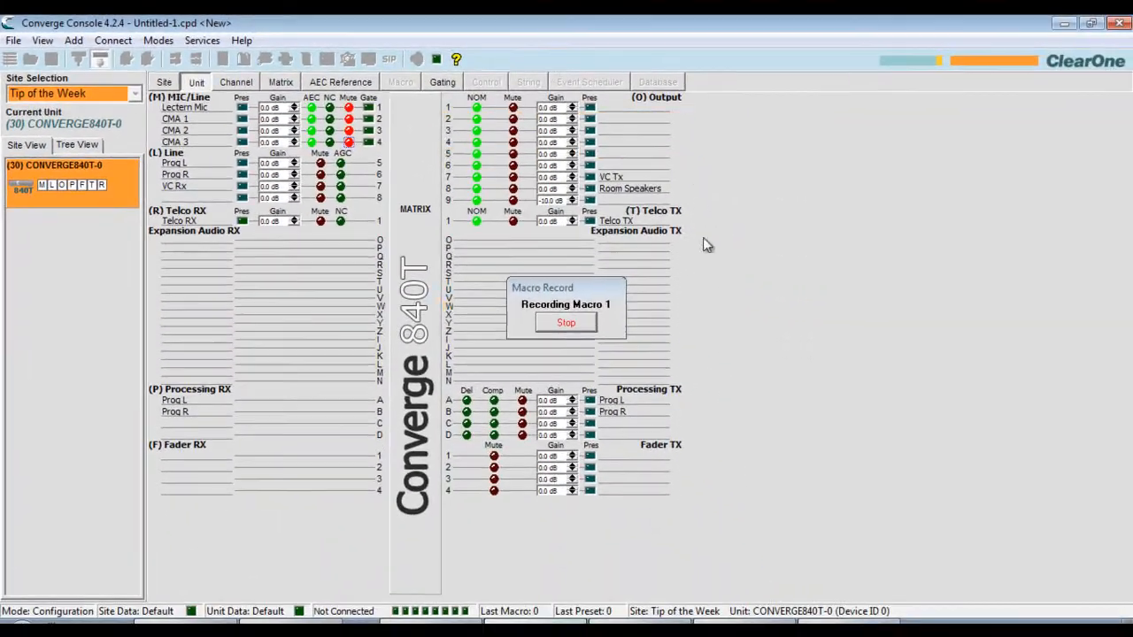
Step: Stop recording and rename macro 1 to 'Privacy Mute On' with its four MUTE commands
click(567, 322)
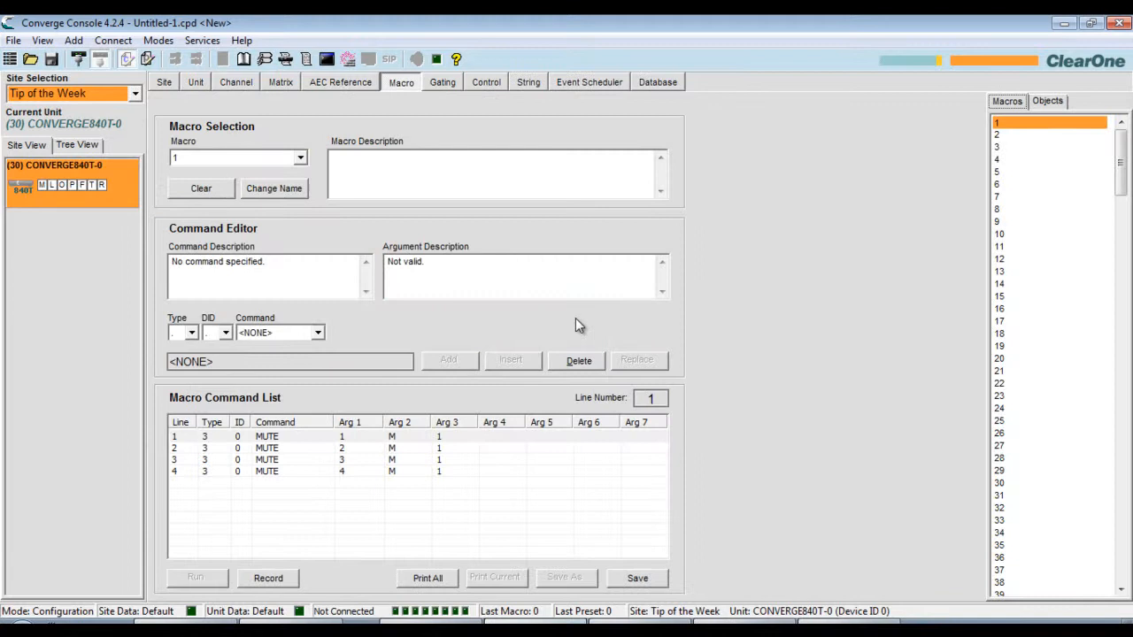
mouse_move(540, 292)
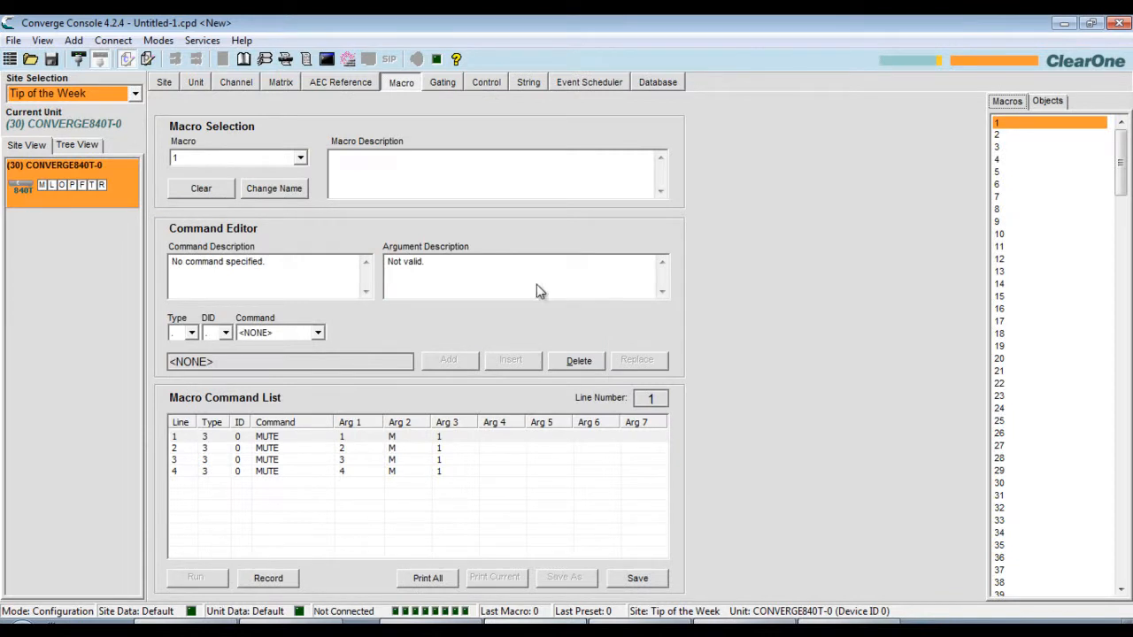
click(272, 188)
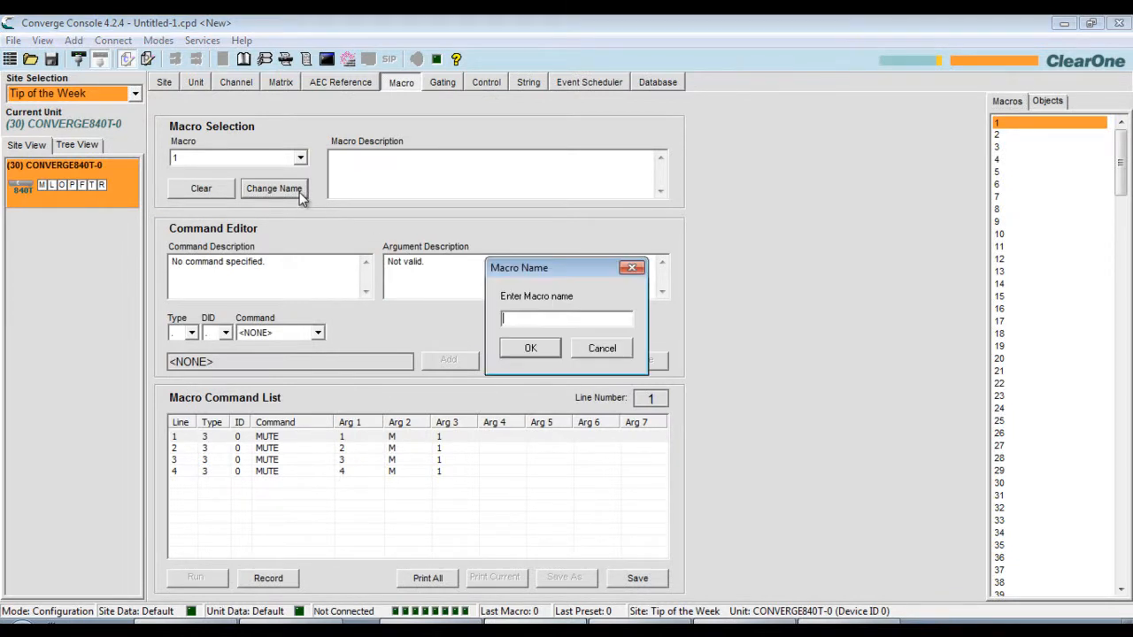
text(Privacy Mute On)
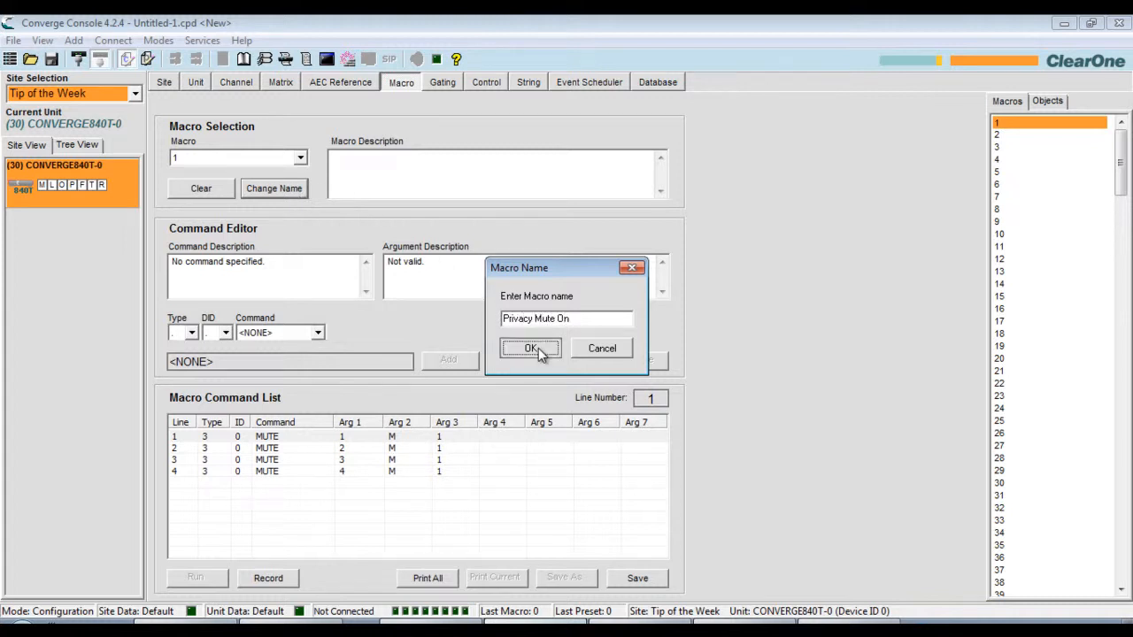
click(532, 347)
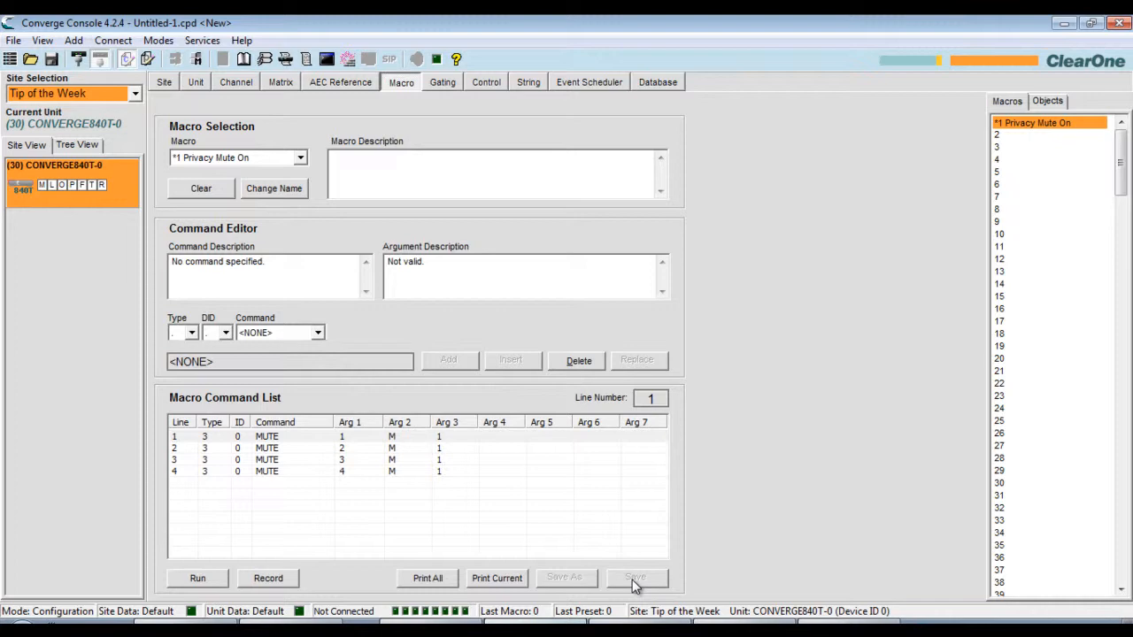
mouse_move(639, 577)
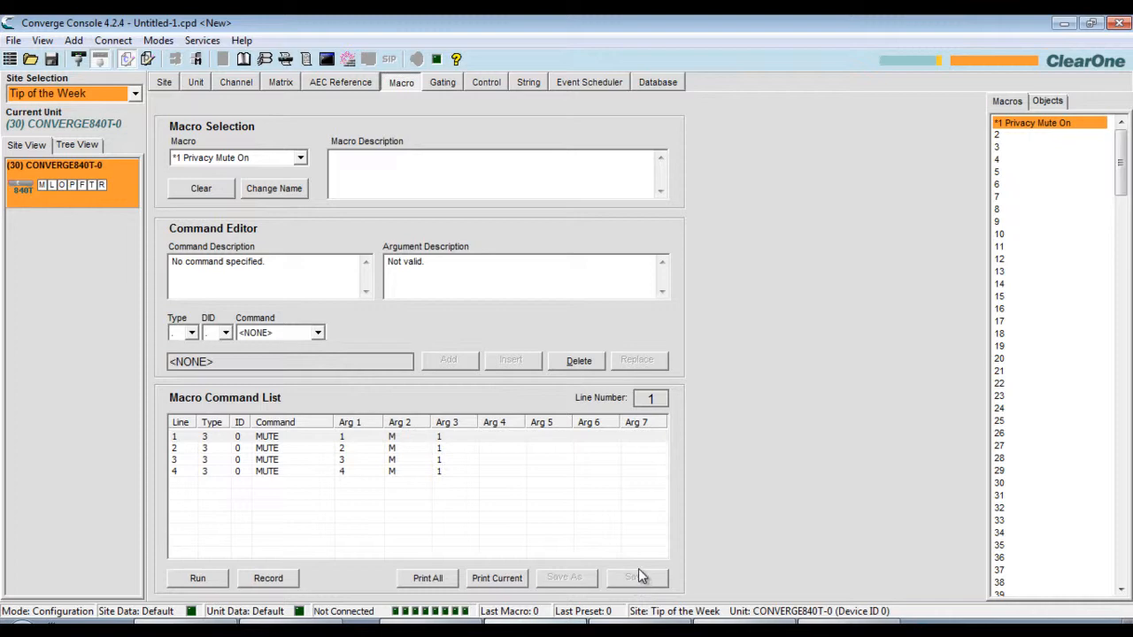
mouse_move(220, 107)
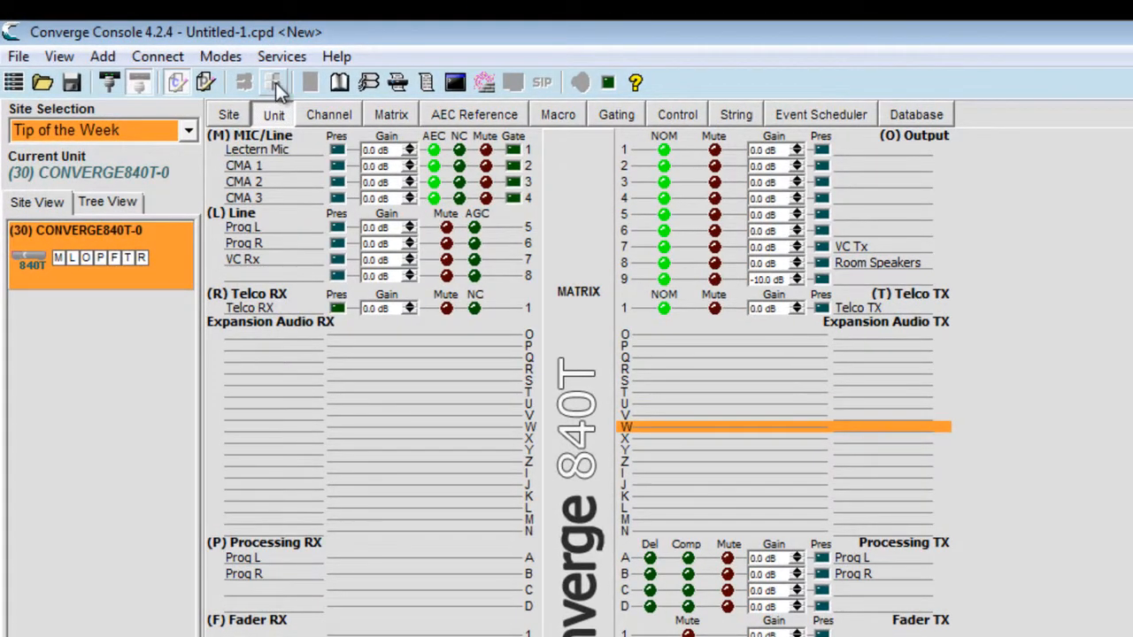
mouse_move(273, 81)
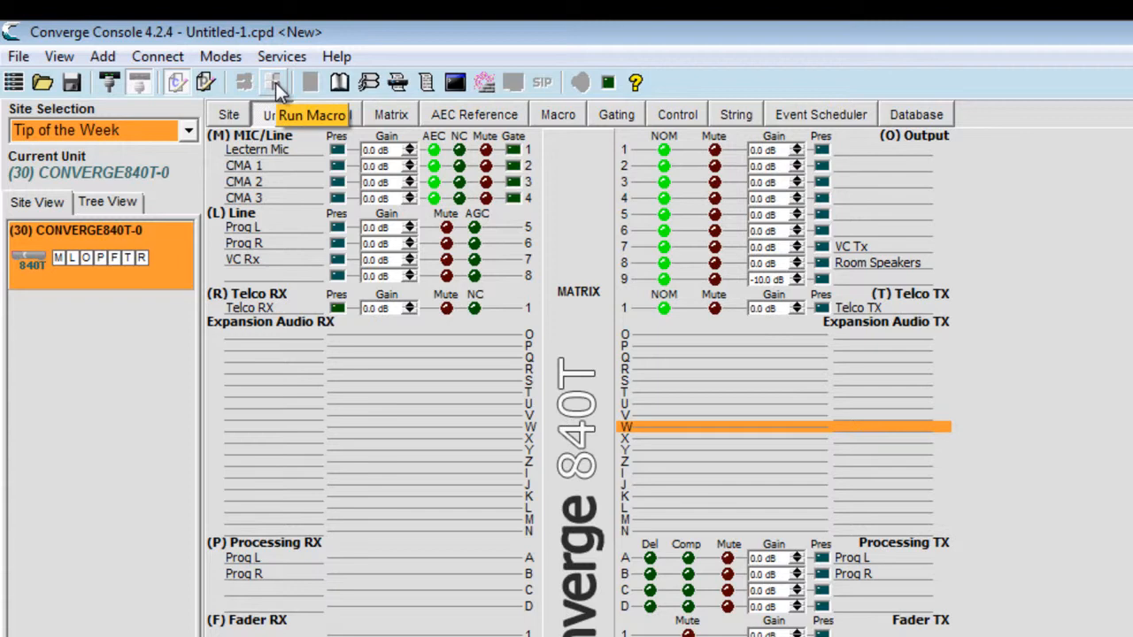
Step: Run macro 1 'Privacy Mute On' so all four mic inputs show muted
click(273, 83)
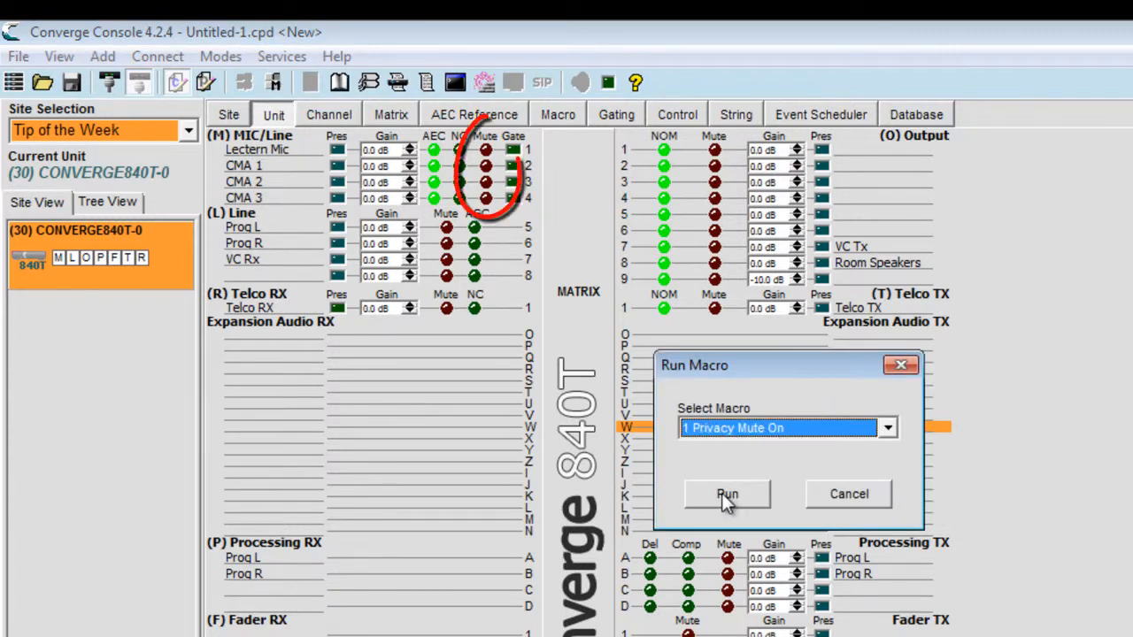
click(726, 494)
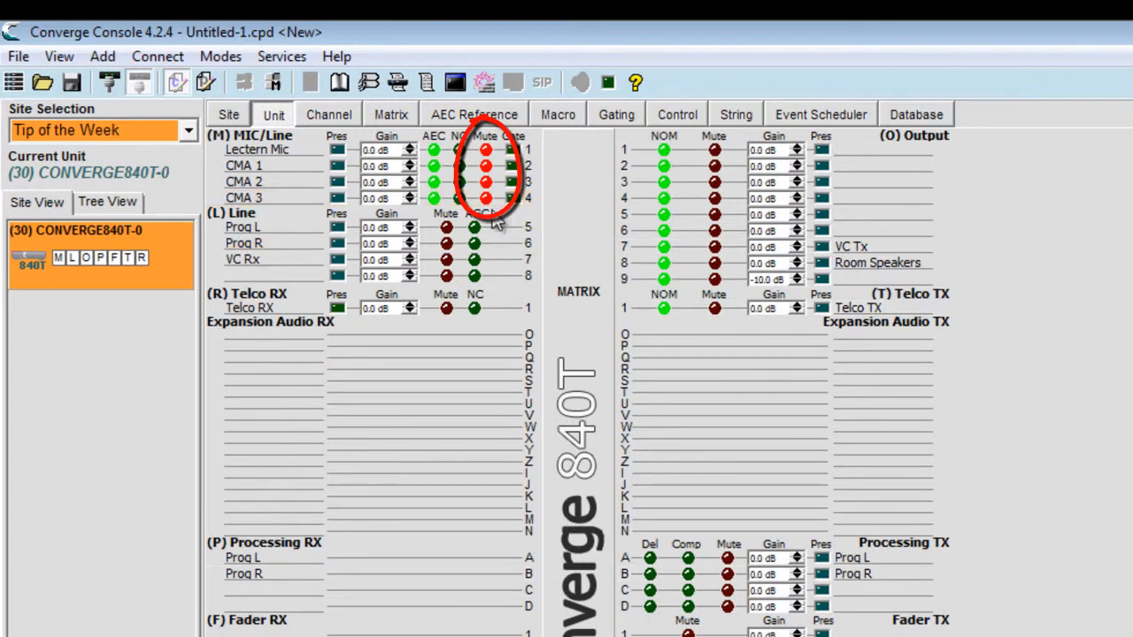